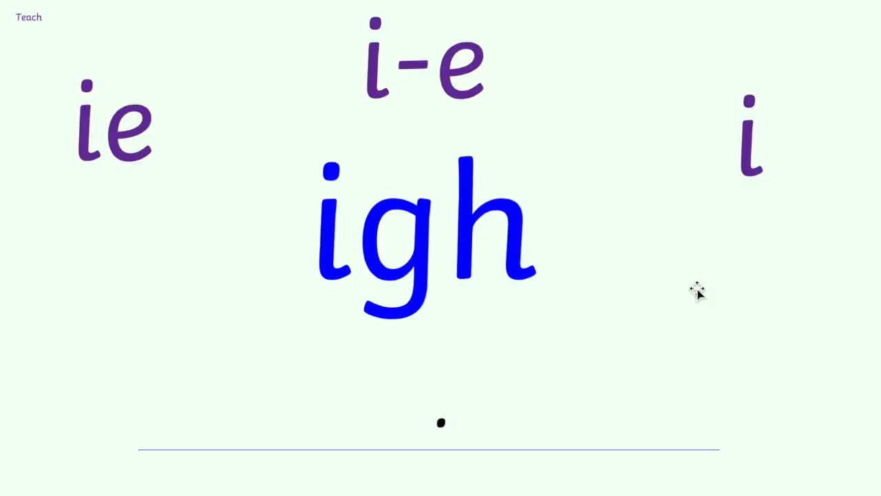
pyautogui.moveTo(470, 268)
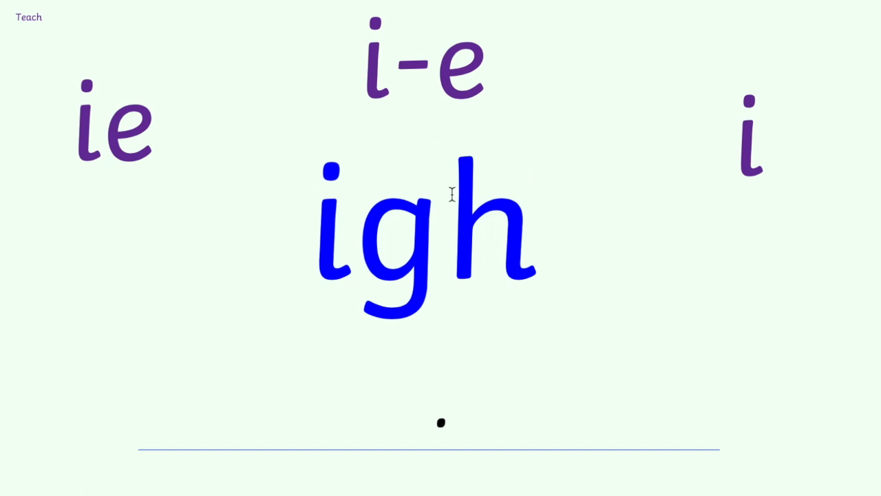
pyautogui.moveTo(528, 309)
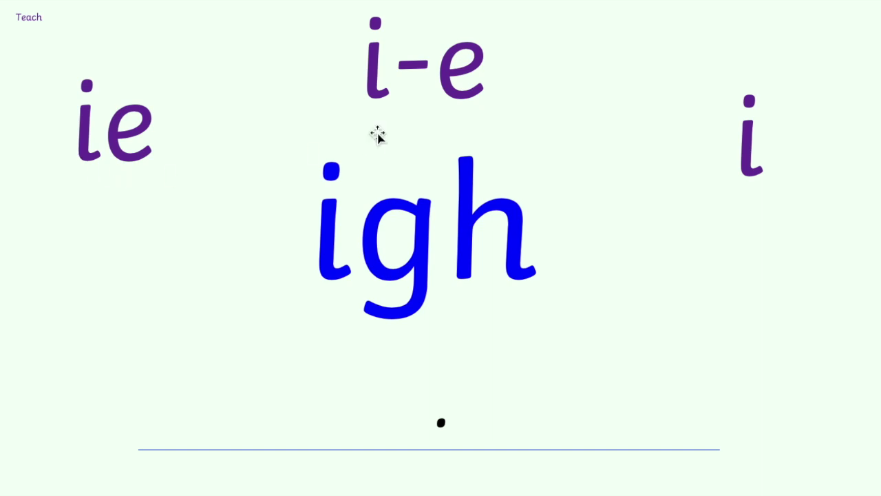
pyautogui.moveTo(703, 206)
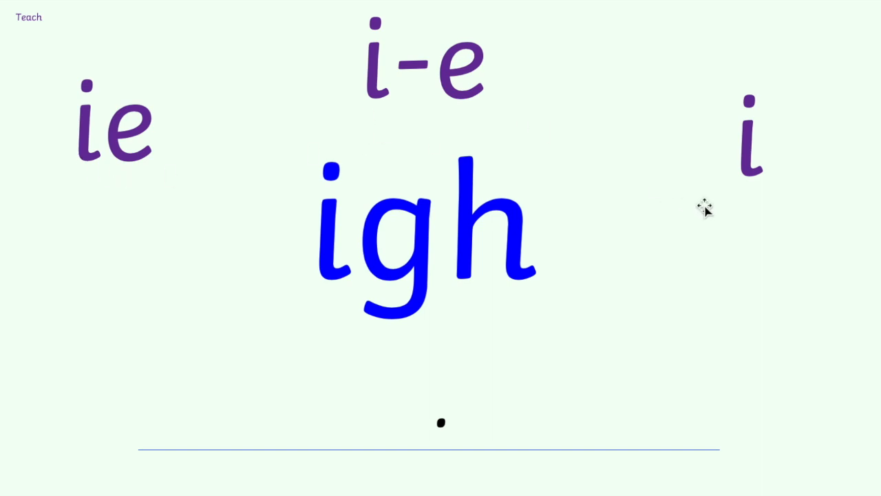
pyautogui.moveTo(706, 226)
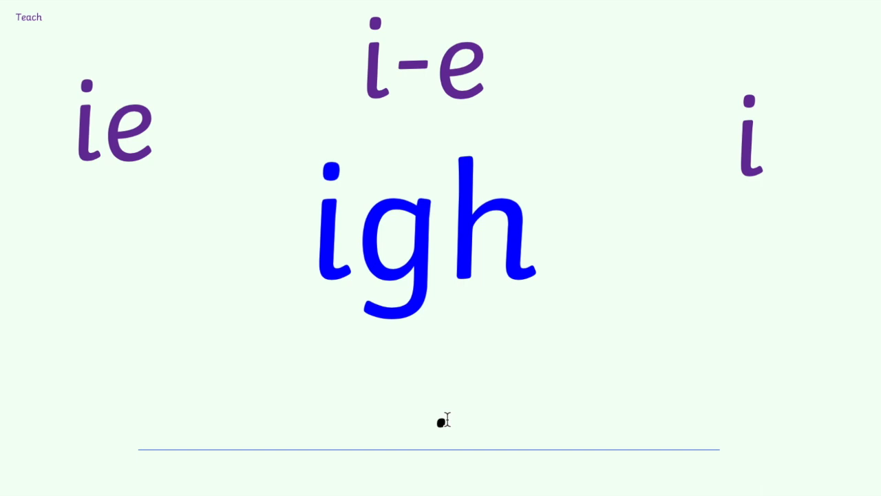
pyautogui.write('fr')
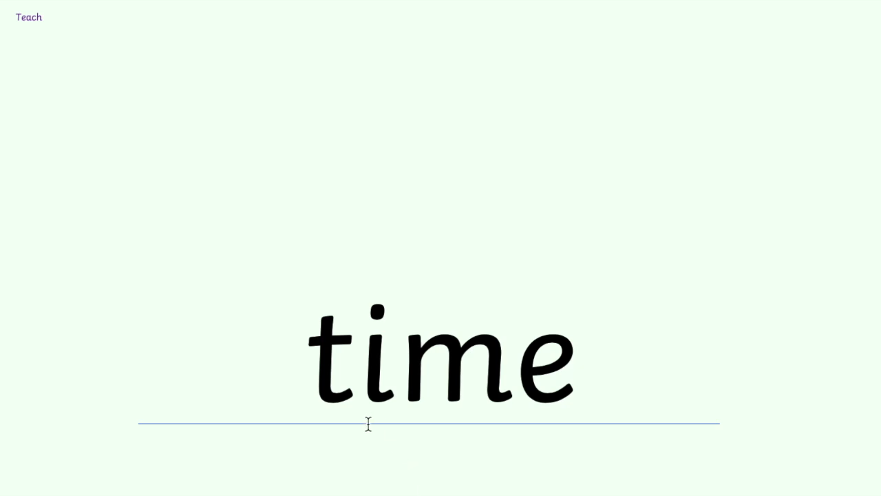
pyautogui.moveTo(473, 424)
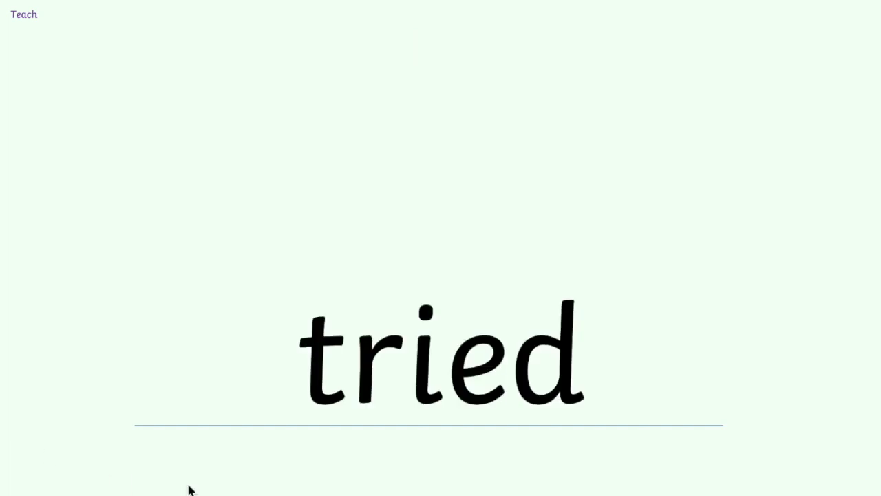
pyautogui.moveTo(536, 442)
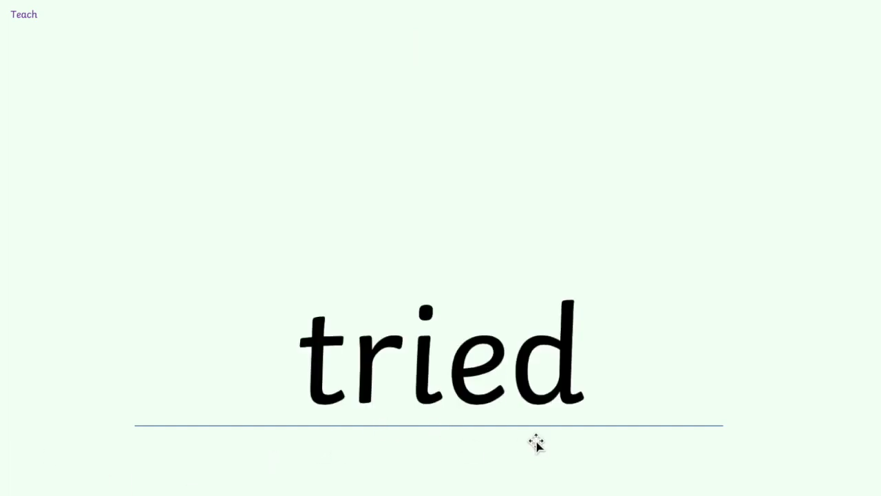
pyautogui.moveTo(503, 475)
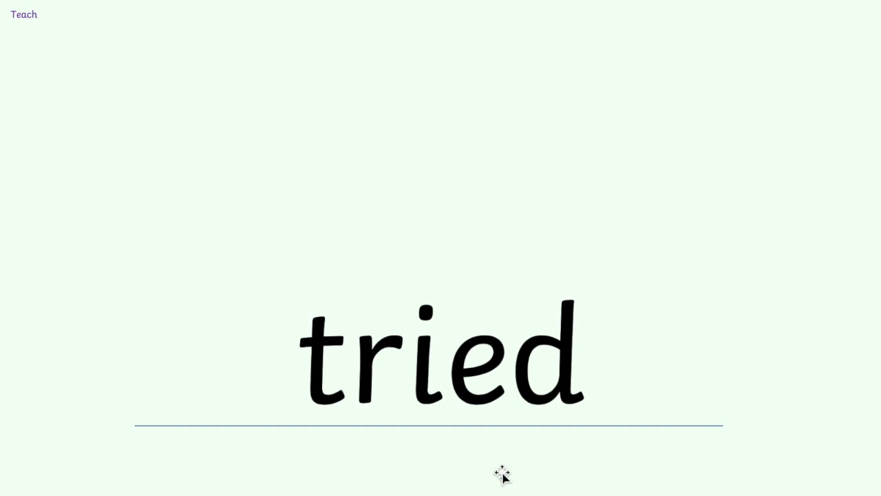
pyautogui.moveTo(40, 389)
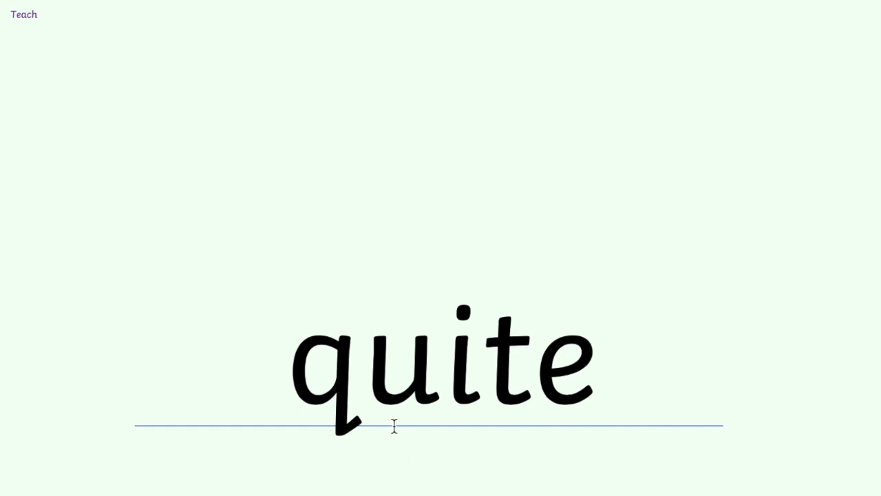
pyautogui.moveTo(522, 422)
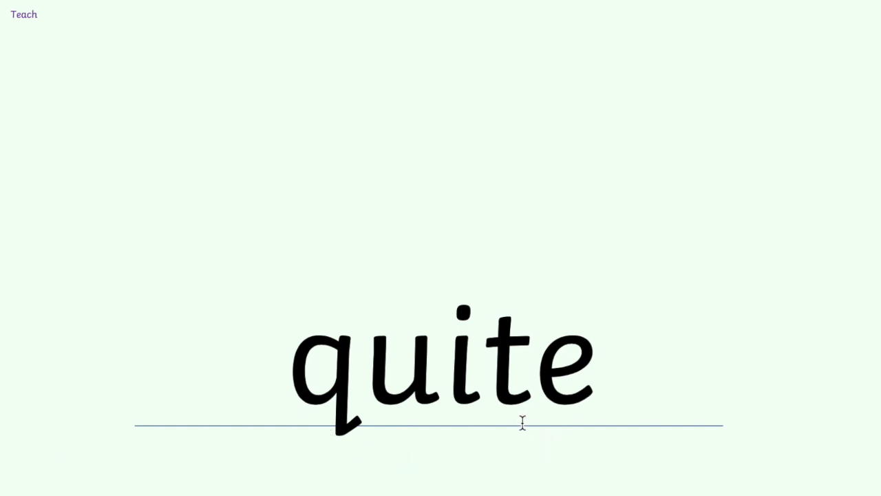
pyautogui.moveTo(471, 423)
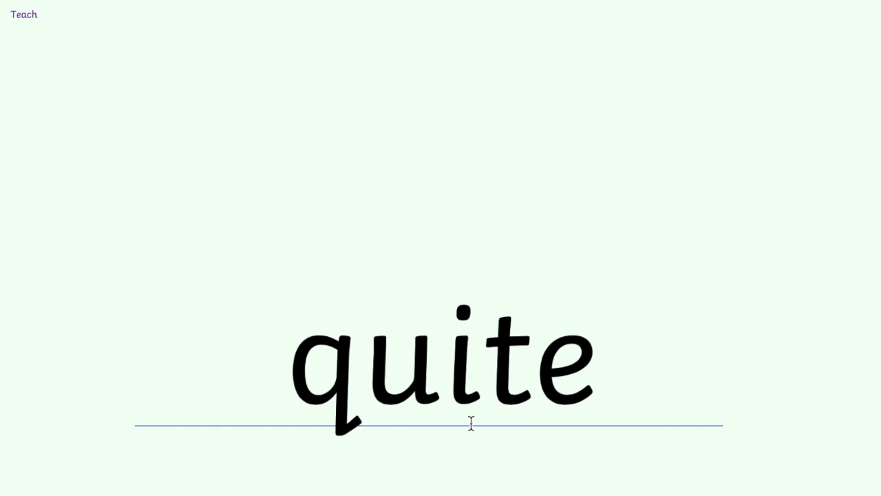
pyautogui.moveTo(472, 432)
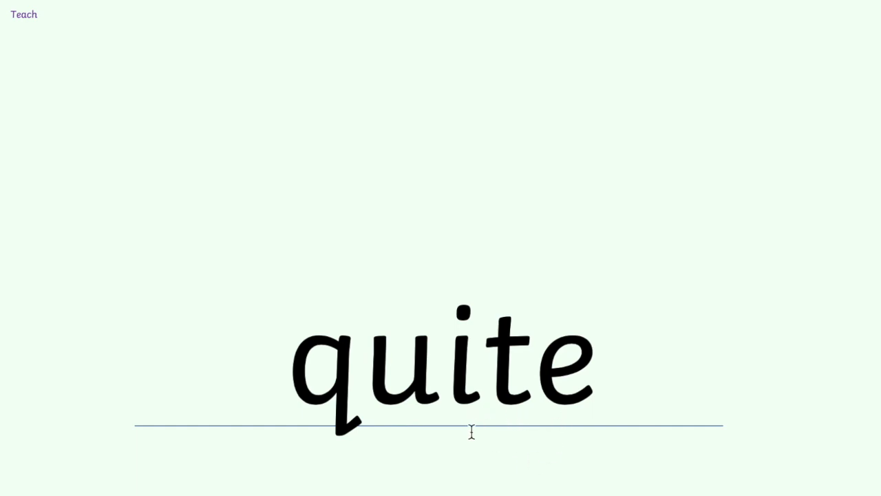